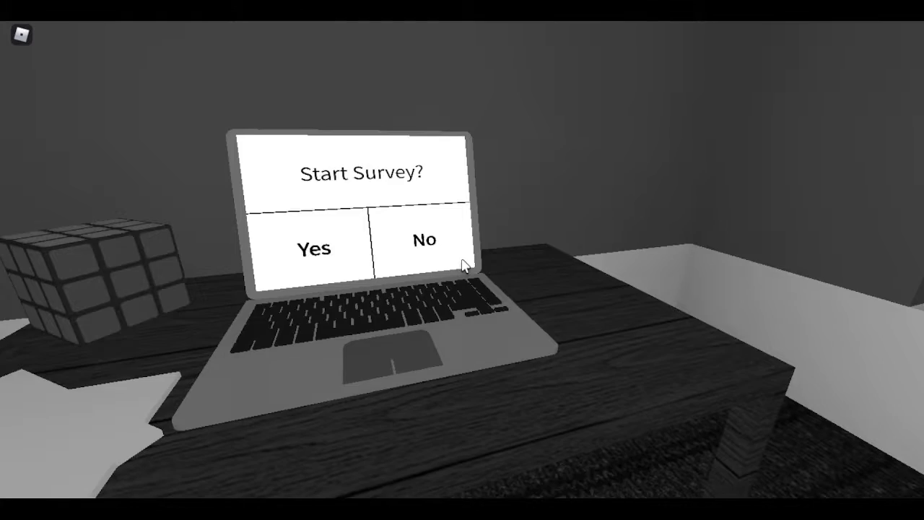
# Answer No on the laptop's 'Start Survey?' screen, getting kicked with a Disconnected message
pyautogui.click(425, 240)
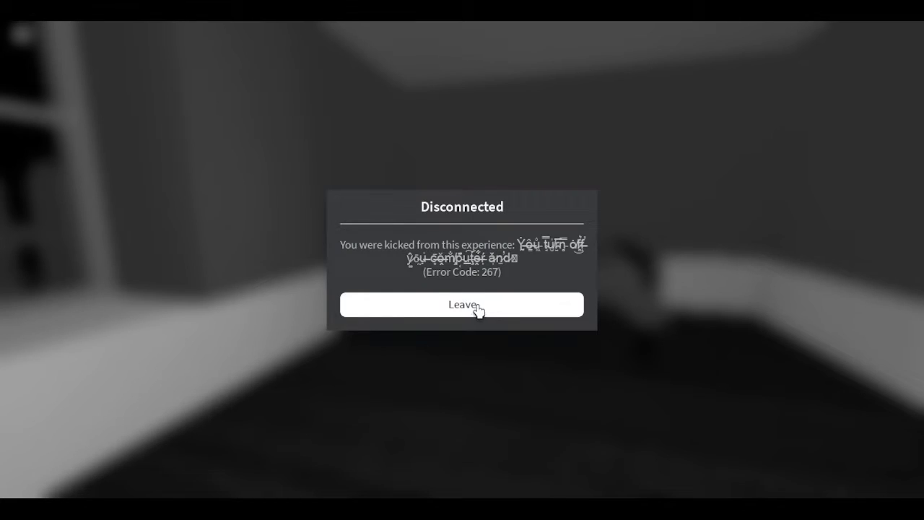
pyautogui.moveTo(464, 315)
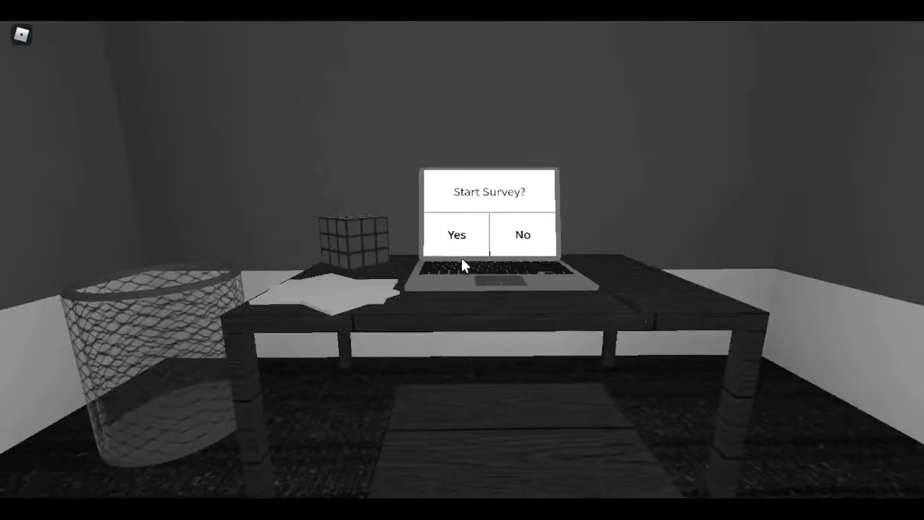
# Answer Yes to 'Start Survey?' and No to being familiar with your surroundings
pyautogui.click(456, 234)
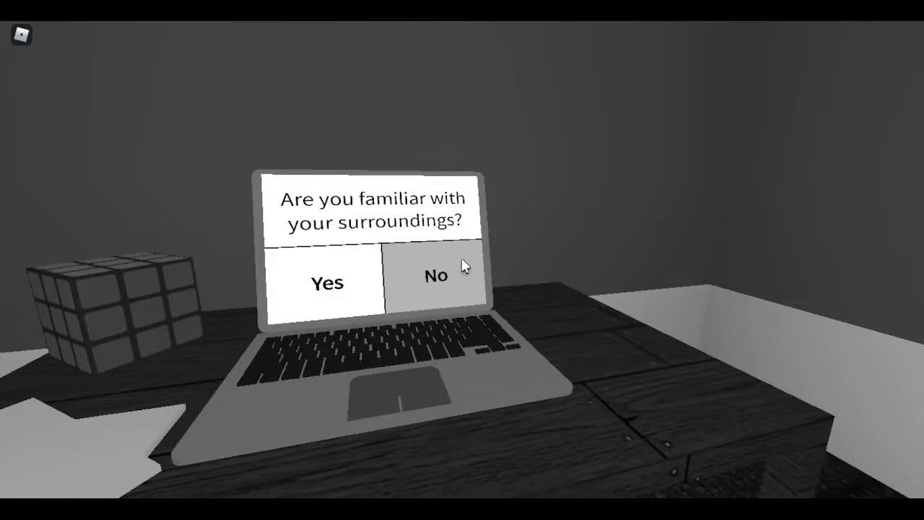
pyautogui.click(434, 275)
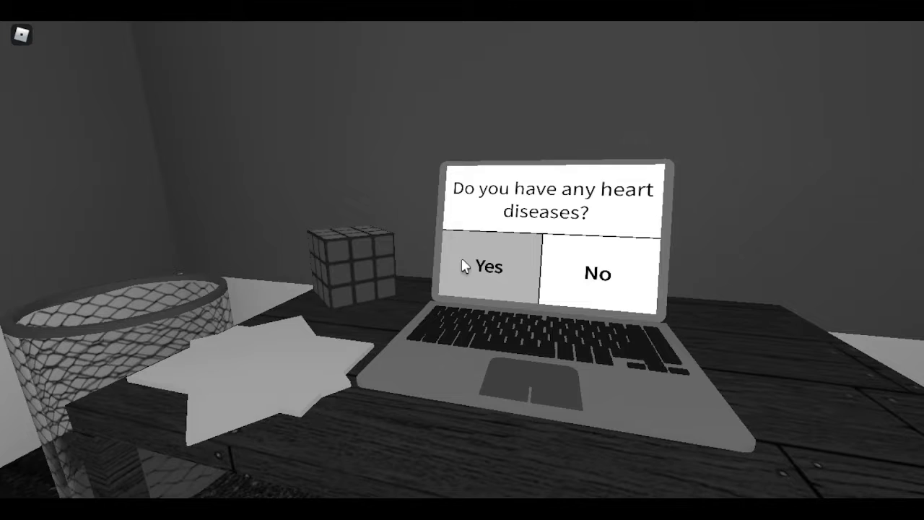
# Answer Yes to heart diseases, panic attack, God, ghosts, free will and 'Are you sure?'
pyautogui.click(484, 266)
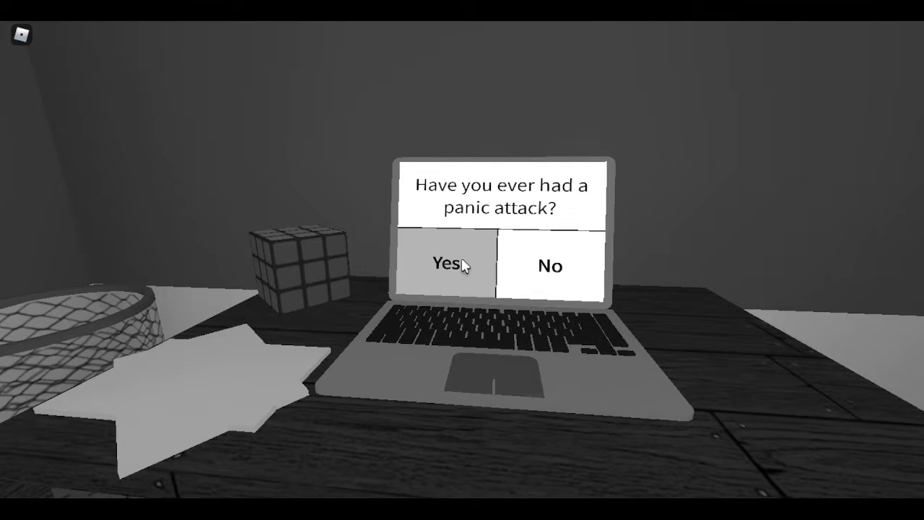
pyautogui.click(445, 266)
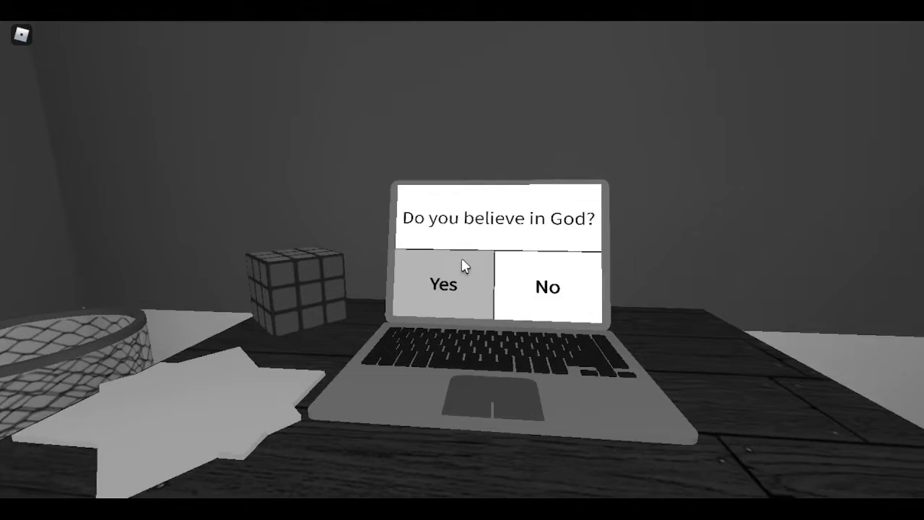
pyautogui.click(442, 283)
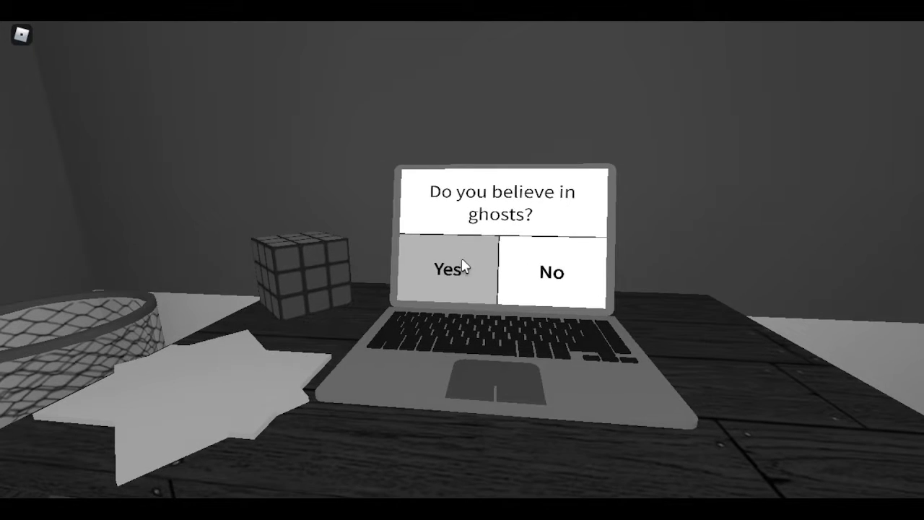
pyautogui.click(447, 269)
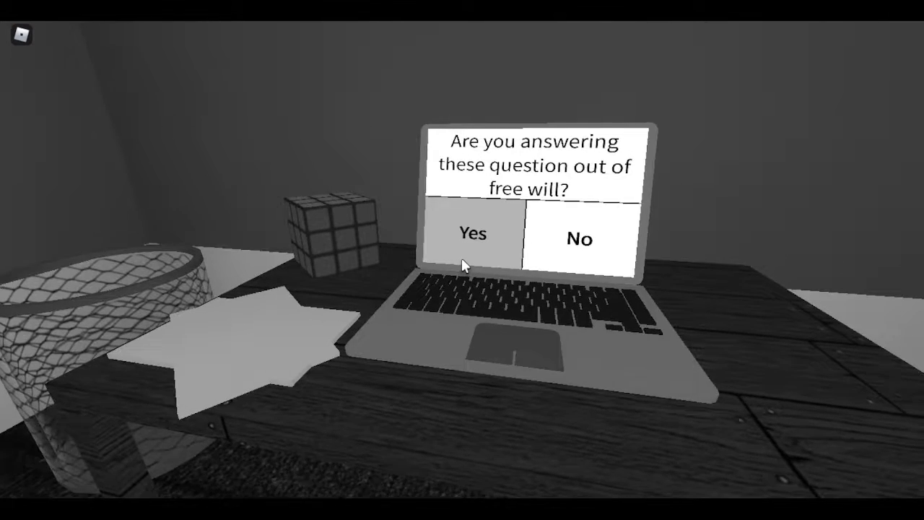
pyautogui.click(472, 234)
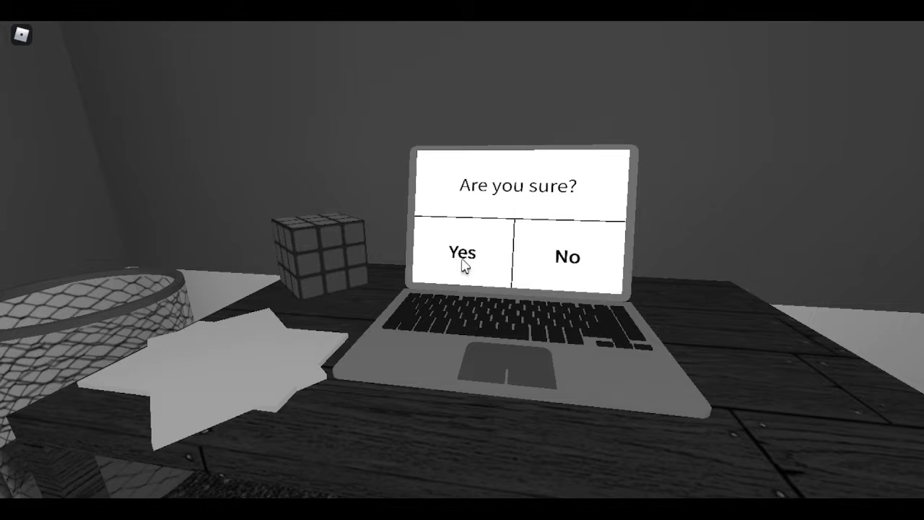
pyautogui.click(463, 254)
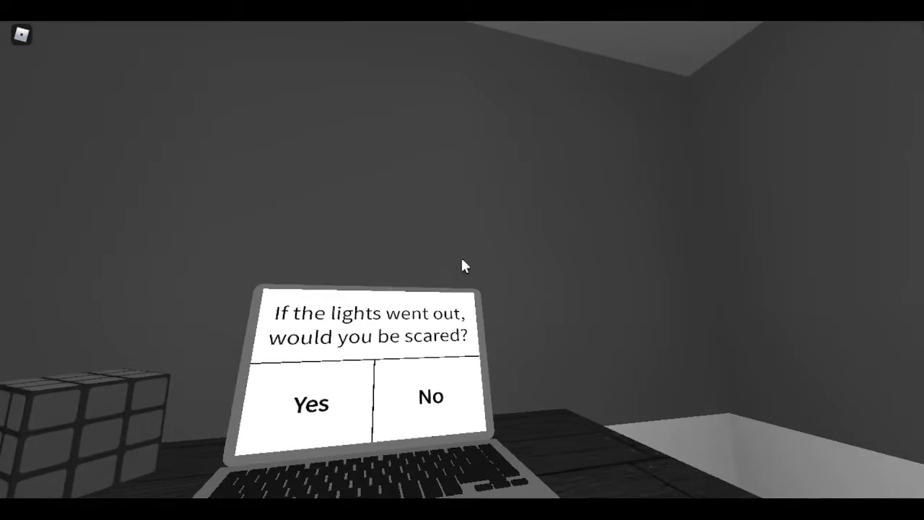
# Answer the darkness, dying, looking-around and enemies questions, No to anyone looking for you, Yes to being alone
pyautogui.click(311, 404)
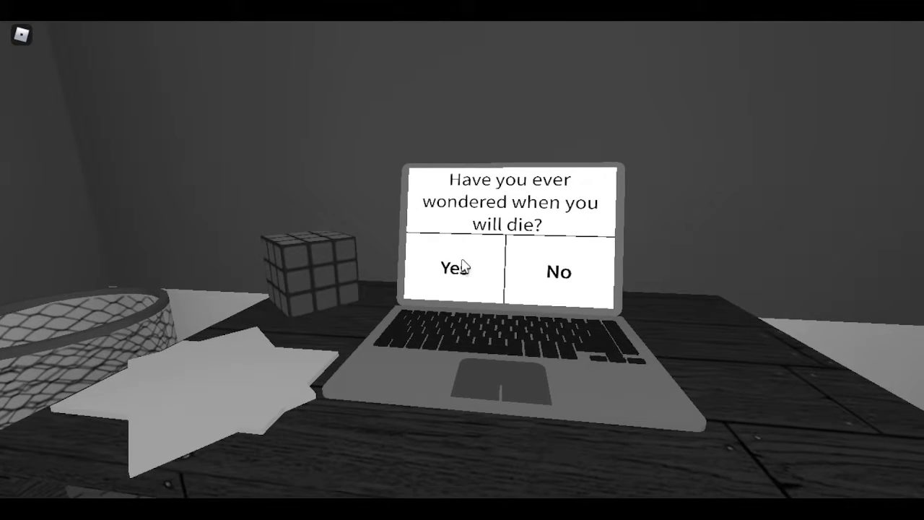
pyautogui.click(454, 269)
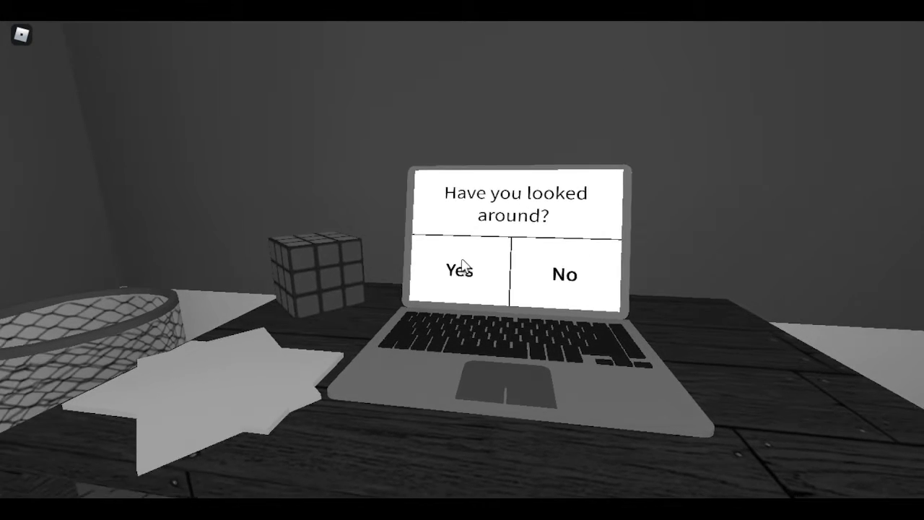
pyautogui.click(457, 271)
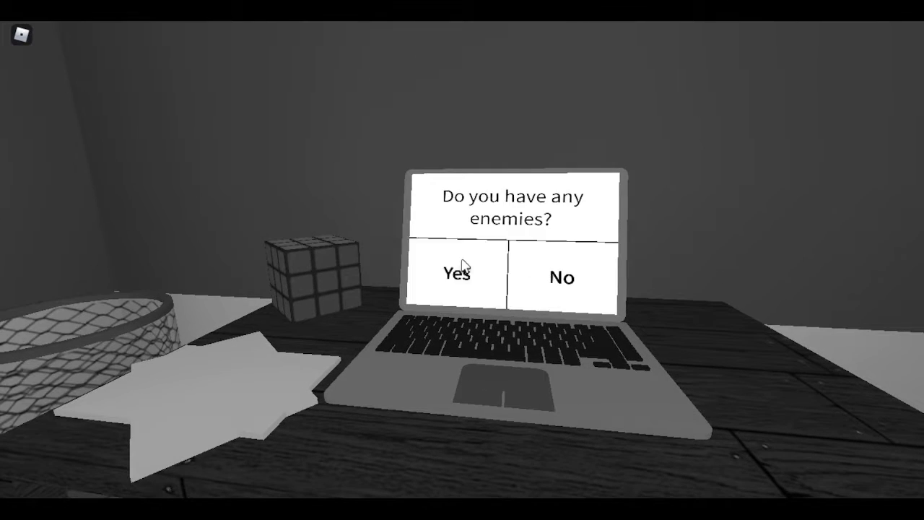
pyautogui.click(456, 277)
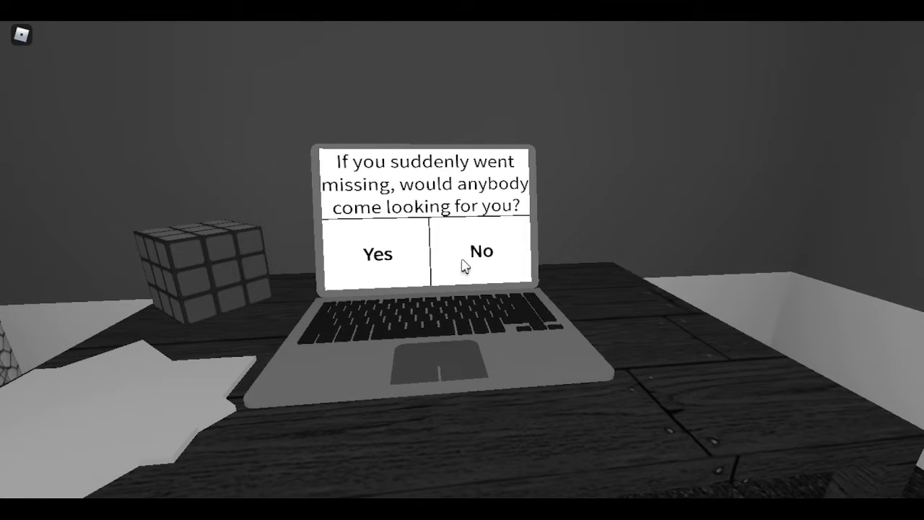
pyautogui.click(480, 251)
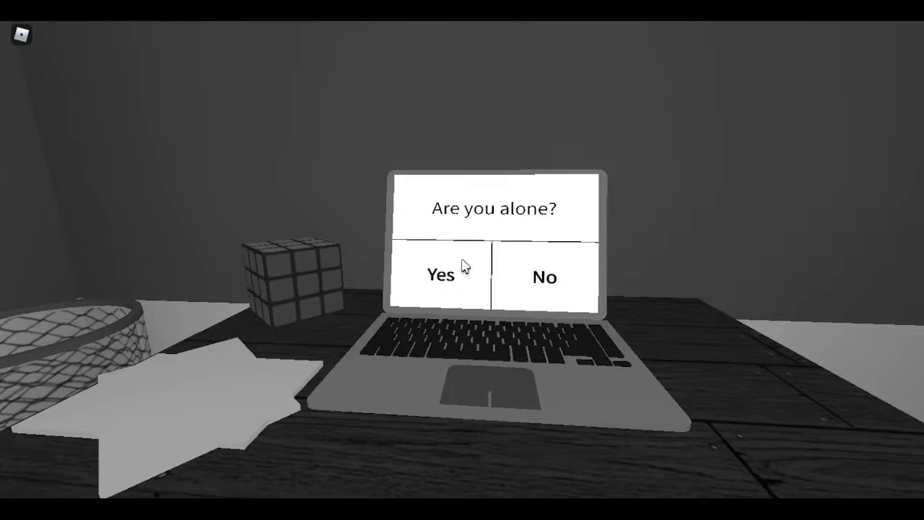
pyautogui.click(439, 276)
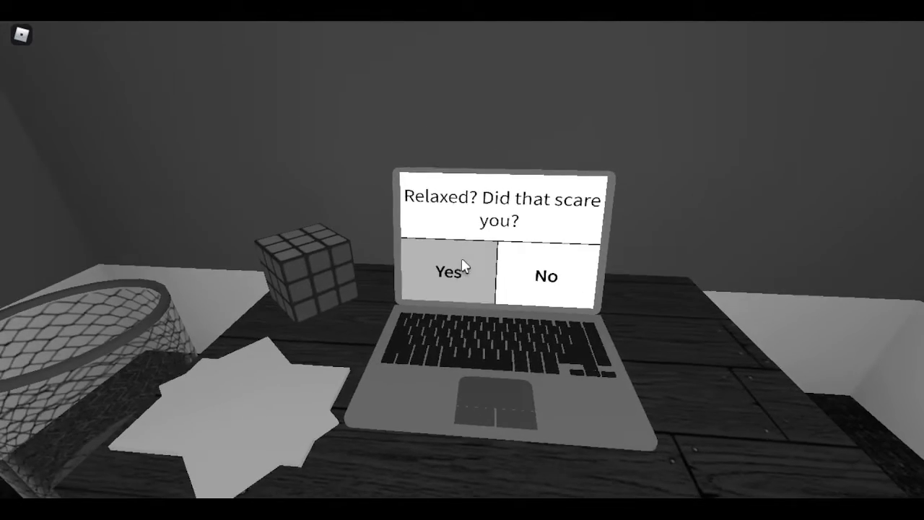
# Answer Yes to being scared, No to being alone now, Yes to a person in your room
pyautogui.click(451, 271)
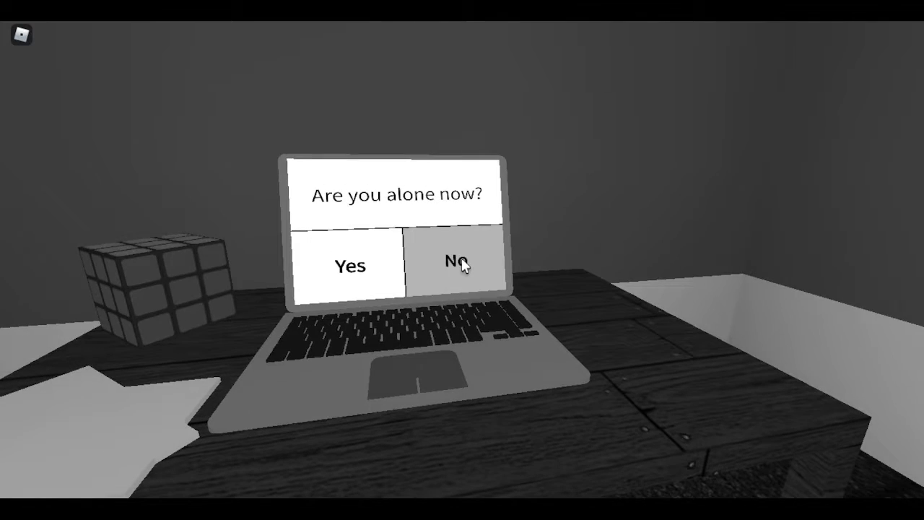
pyautogui.click(454, 260)
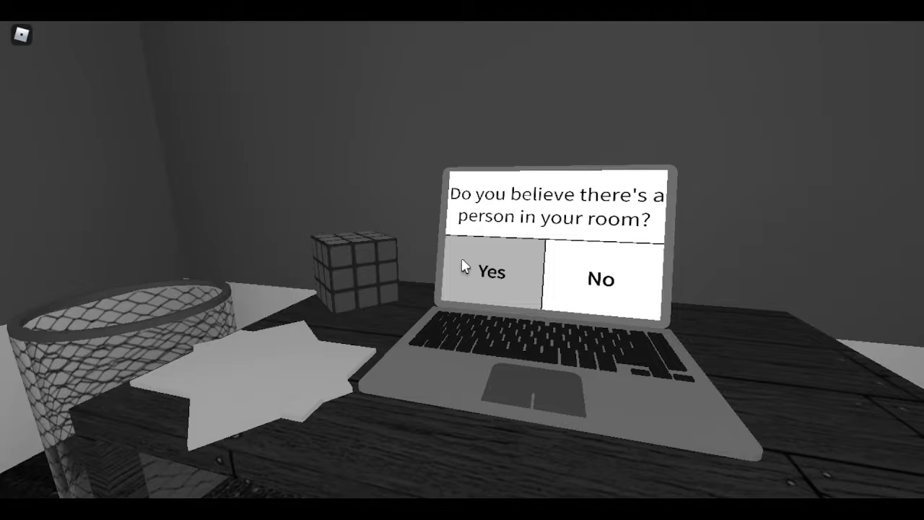
pyautogui.click(488, 273)
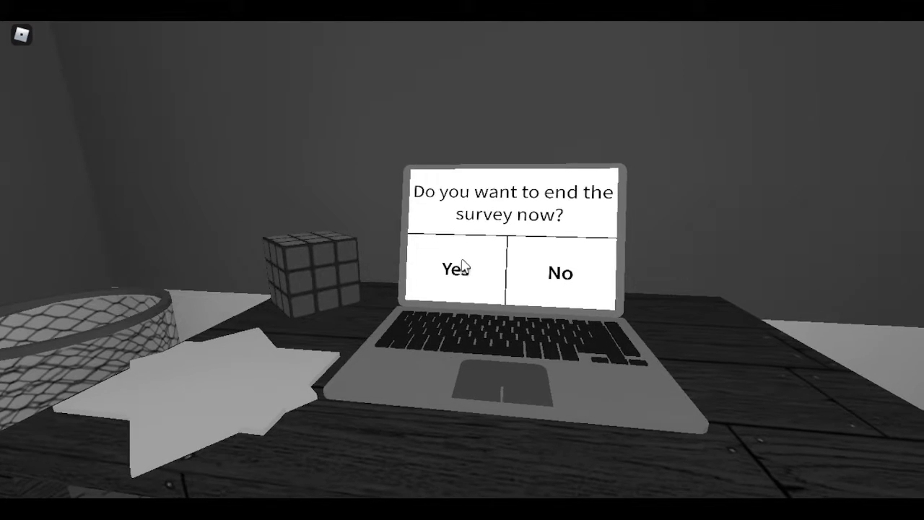
# Answer Yes to ending the survey now, to 'REALLY?' and to the final end-survey confirmation
pyautogui.click(455, 272)
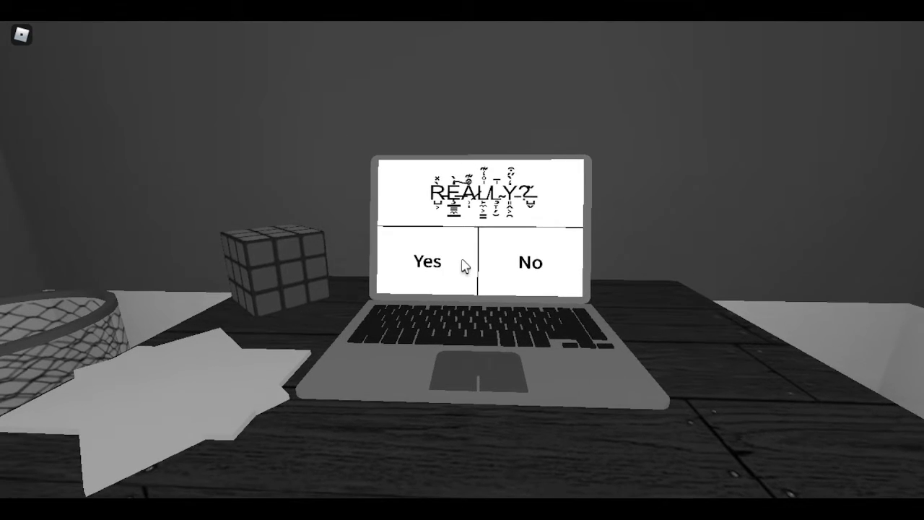
pyautogui.click(426, 261)
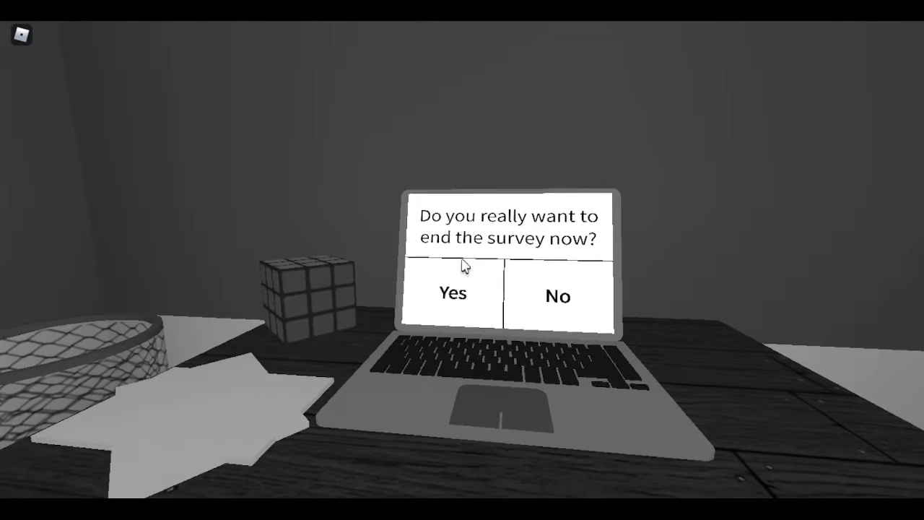
pyautogui.click(454, 294)
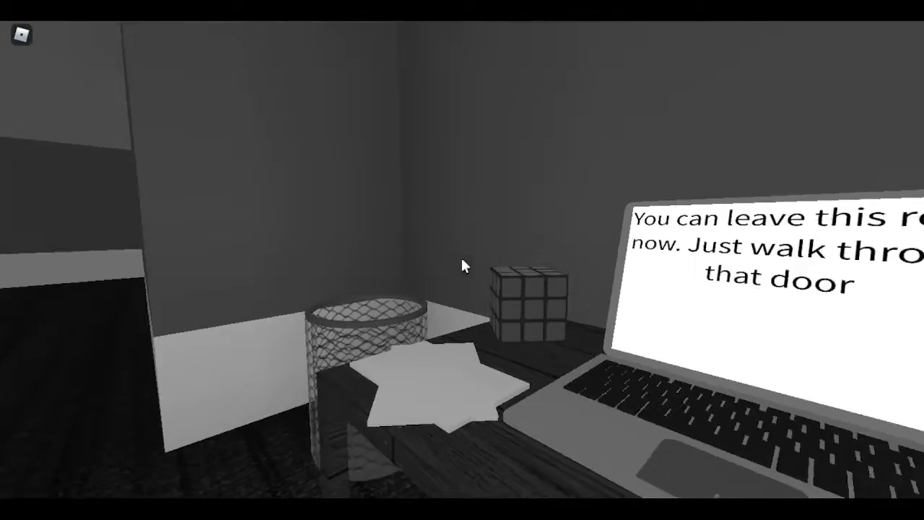
# Walk away from the laptop desk toward the room's door with W
pyautogui.press('w')
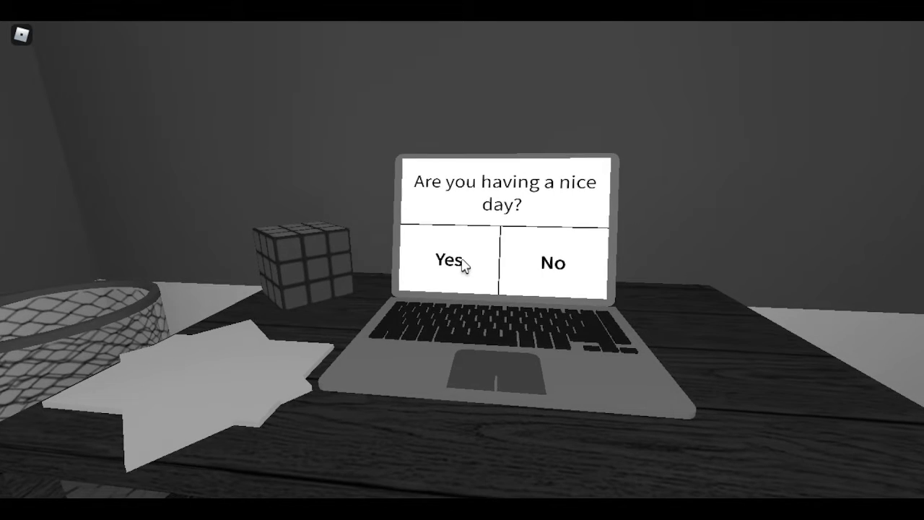
# Answer Yes to having a nice day, having looked around, knowing your surroundings and where you are
pyautogui.click(450, 262)
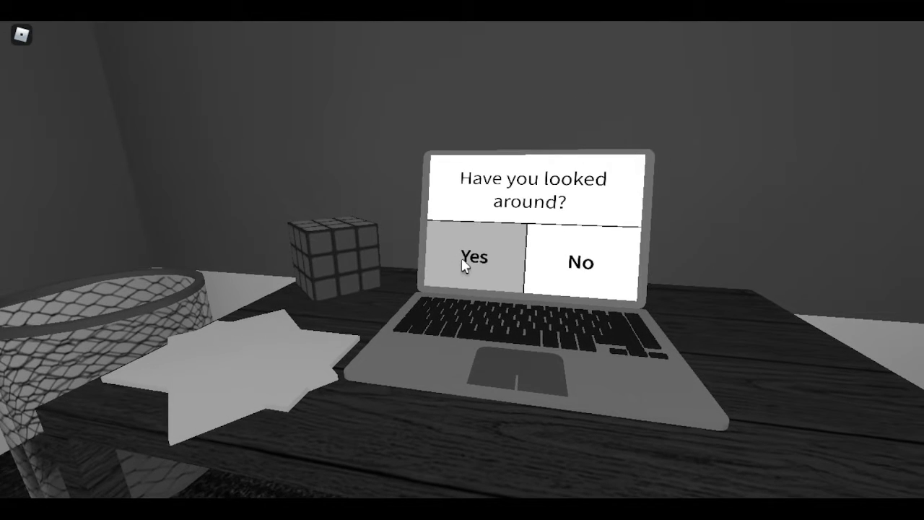
pyautogui.click(475, 258)
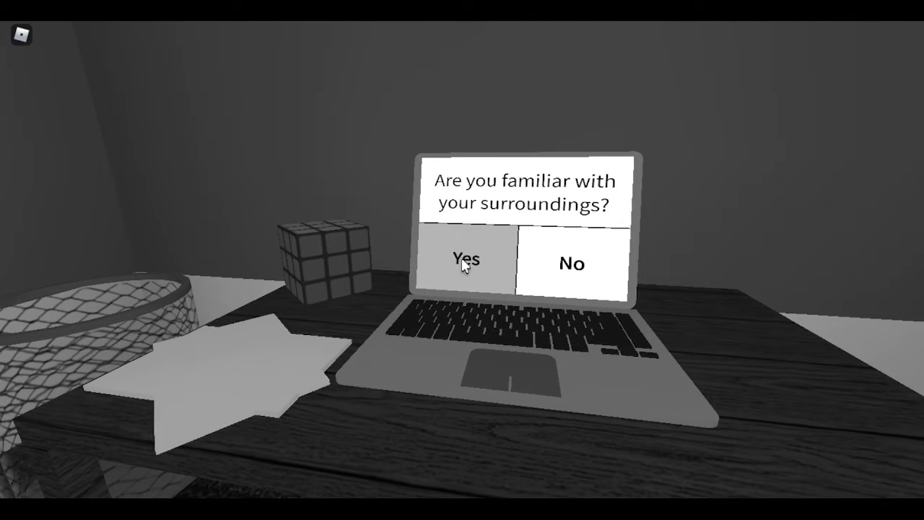
pyautogui.click(571, 262)
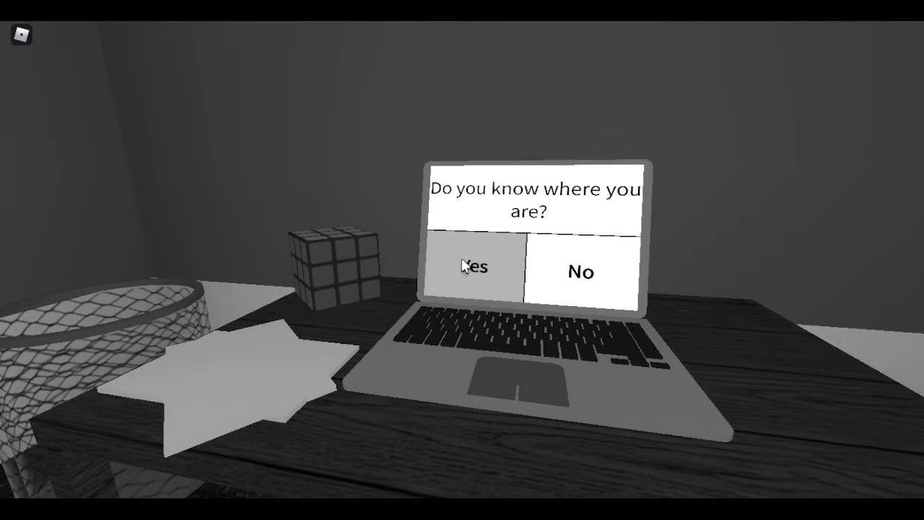
pyautogui.click(472, 266)
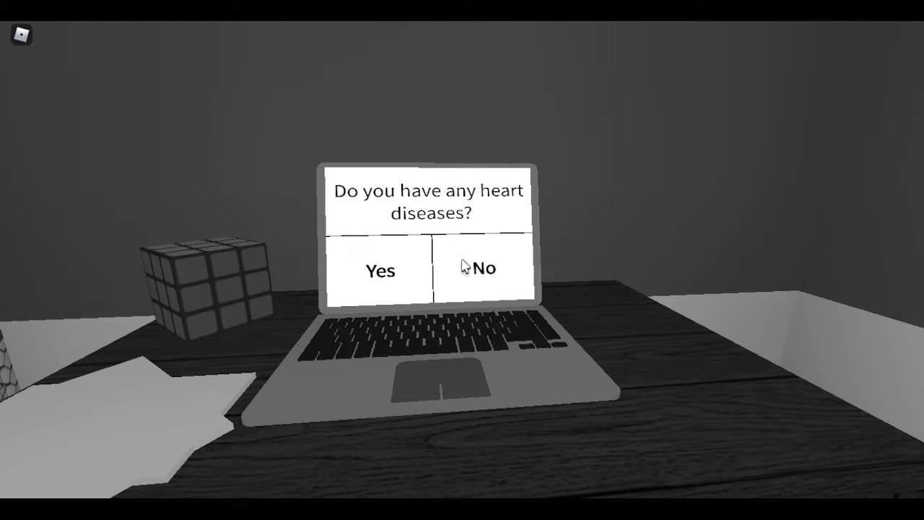
# Answer No to heart diseases and Yes to believing in ghosts, reaching the free-will question
pyautogui.click(476, 267)
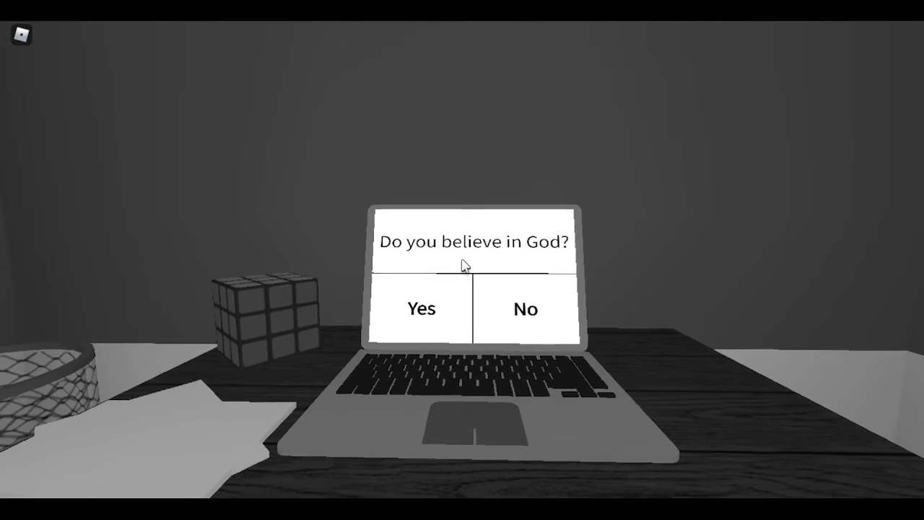
pyautogui.press('Escape')
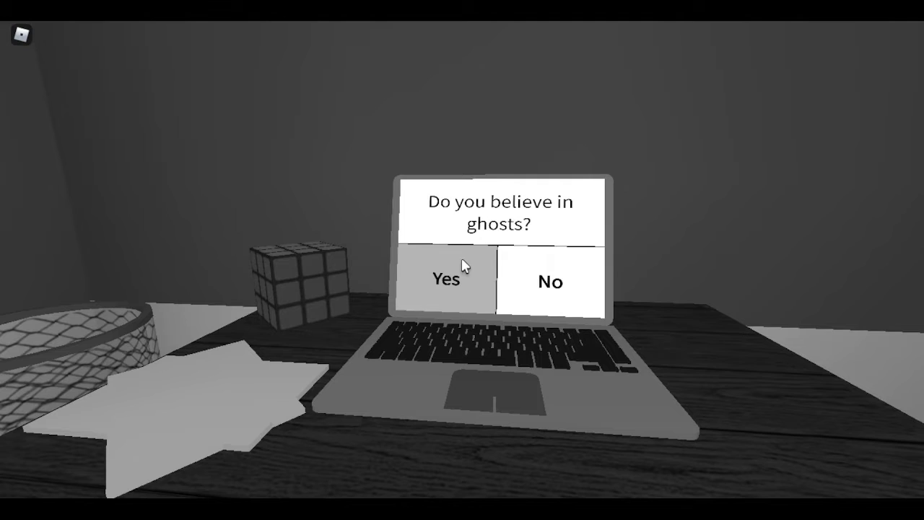
pyautogui.click(445, 280)
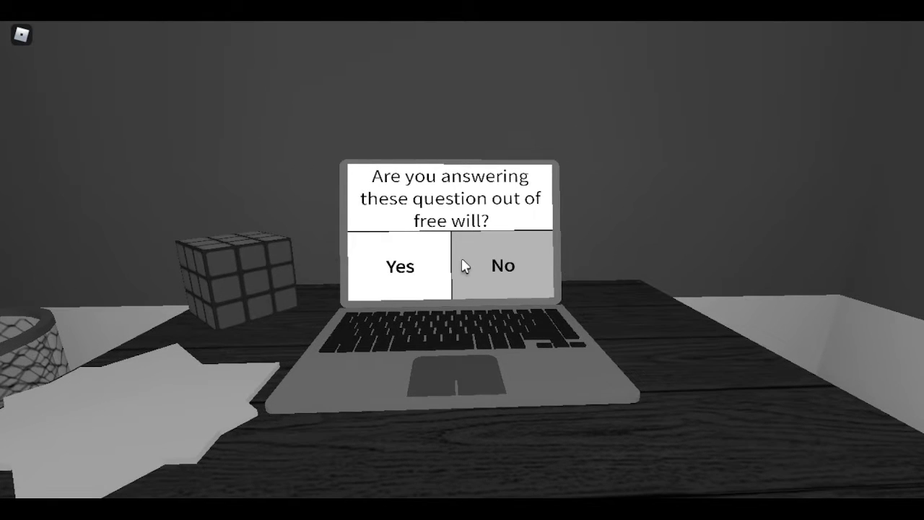
# Answer No to free will, Yes to being sure, No to room comfort, then the lights-out and death questions
pyautogui.click(502, 266)
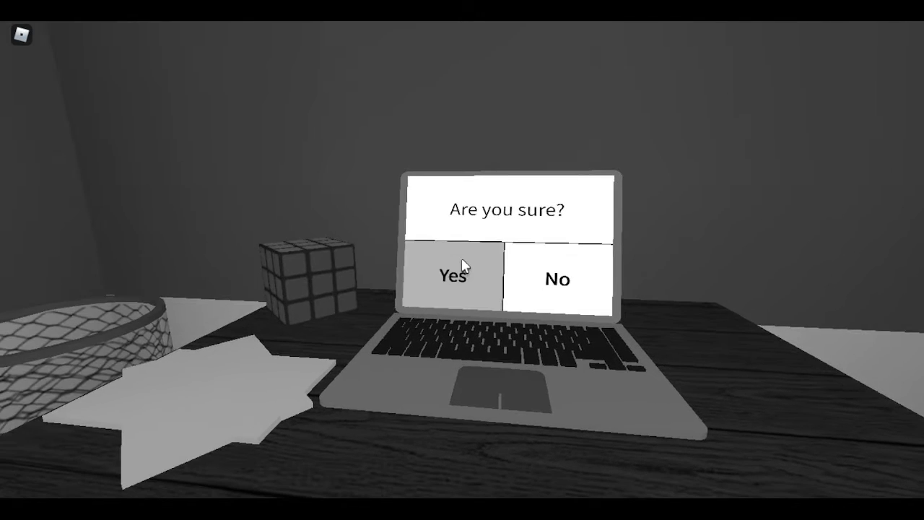
pyautogui.click(454, 277)
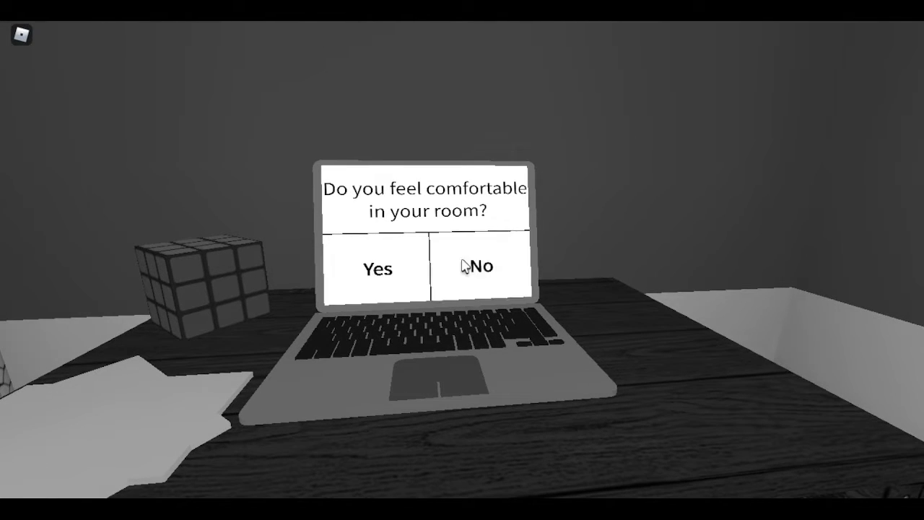
pyautogui.click(476, 266)
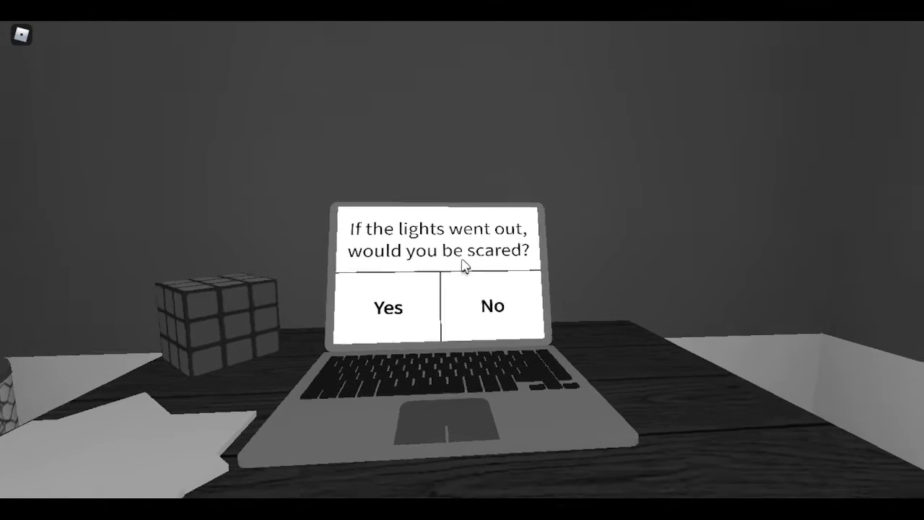
pyautogui.click(387, 306)
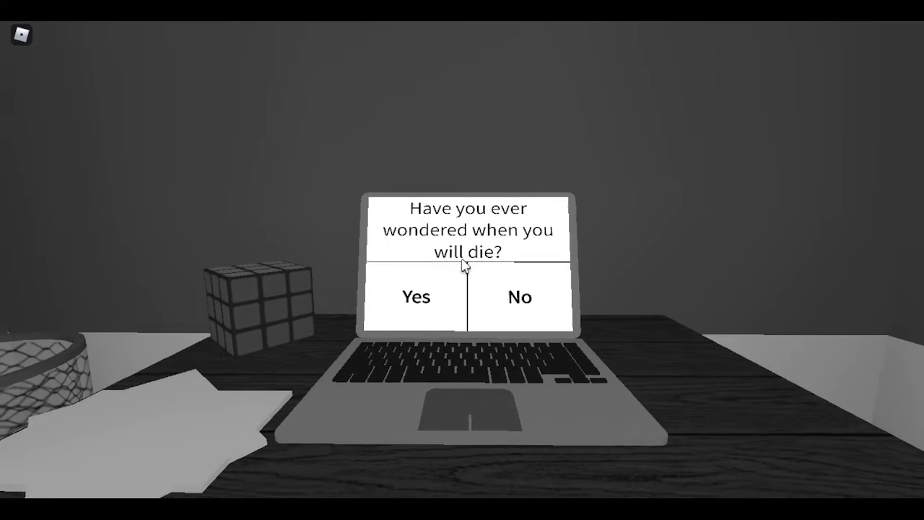
pyautogui.click(416, 298)
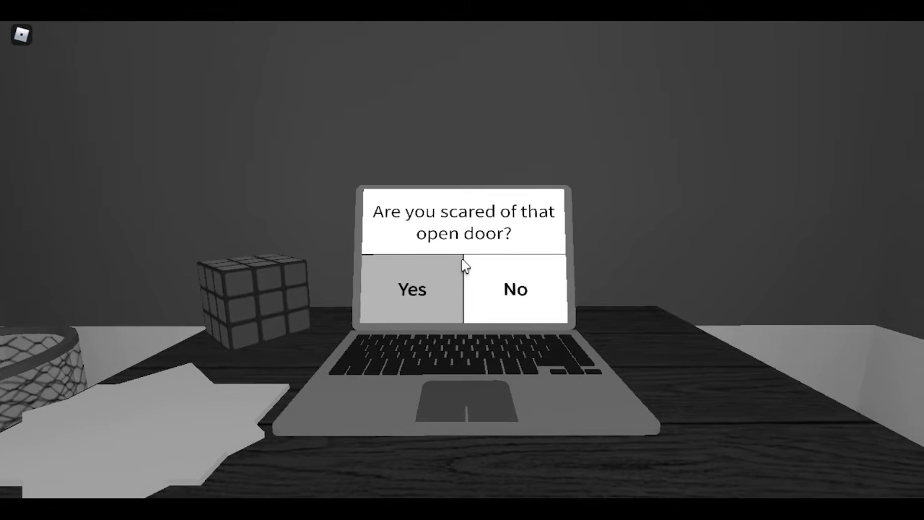
# Answer Yes to fearing the open door and having looked around, then the alone and windows questions
pyautogui.click(412, 289)
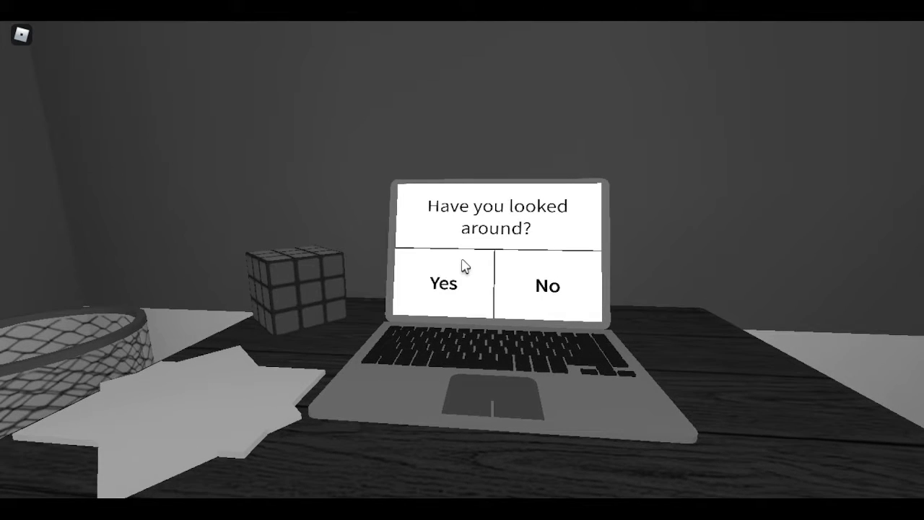
pyautogui.click(441, 283)
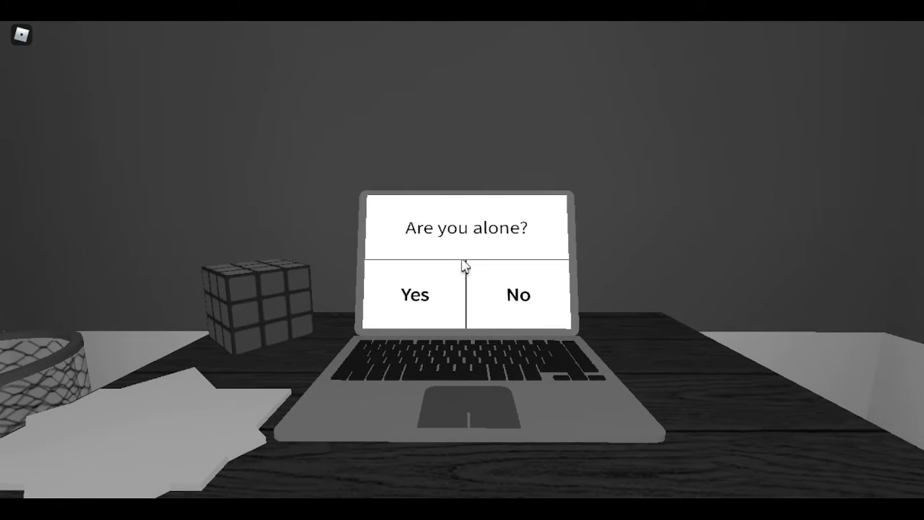
pyautogui.click(415, 294)
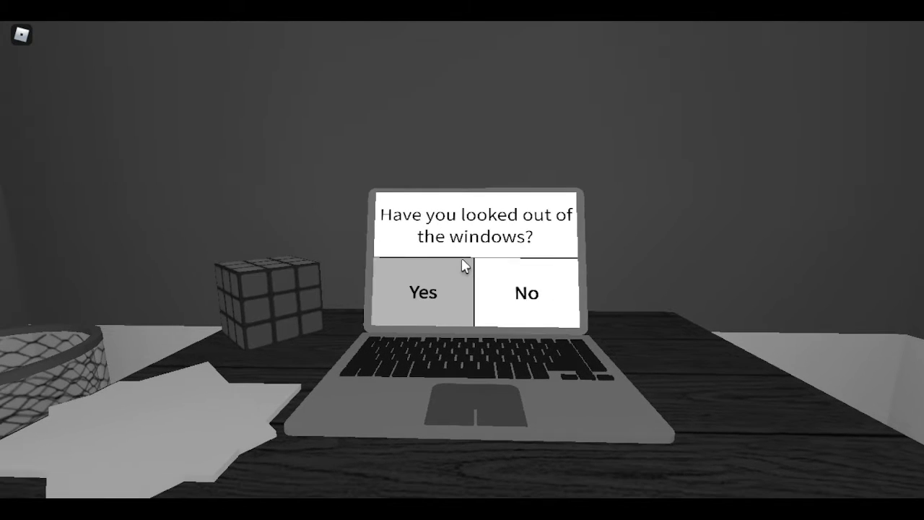
pyautogui.click(422, 292)
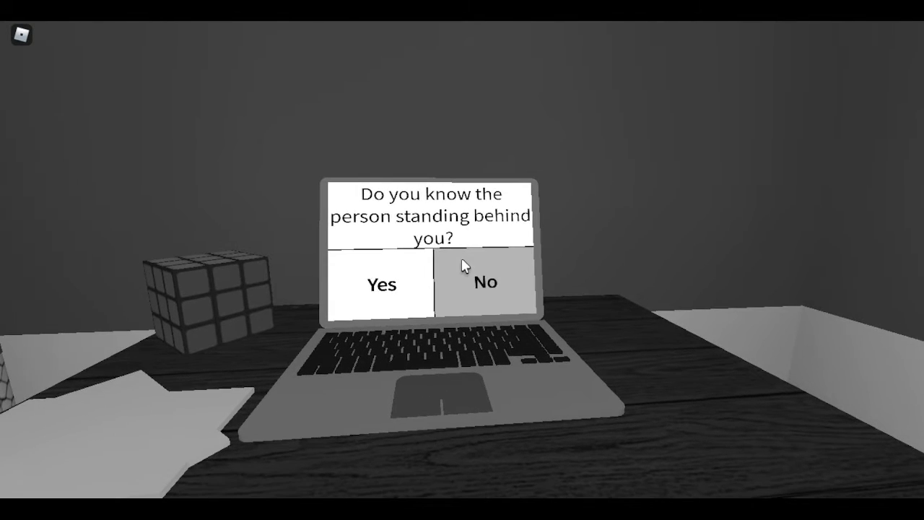
# Answer No to knowing the person behind you, No to being scared, Yes to someone in your room
pyautogui.click(485, 282)
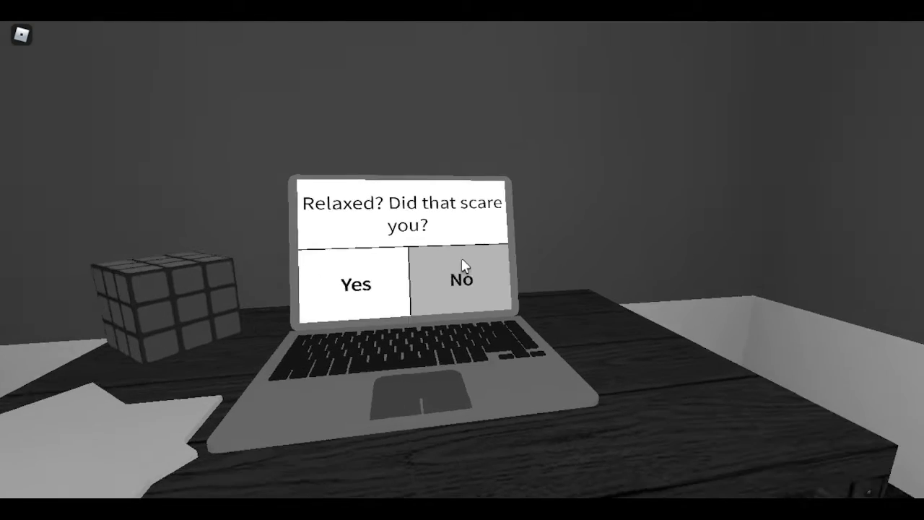
pyautogui.click(461, 280)
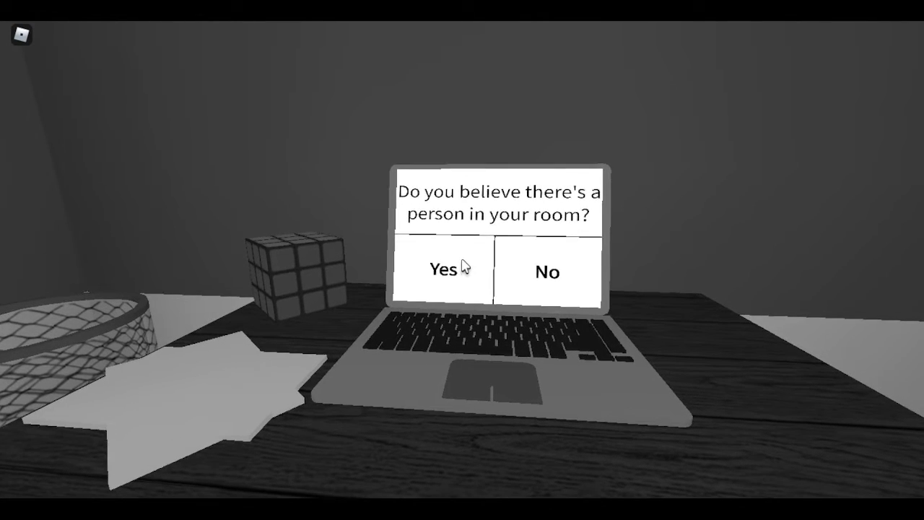
pyautogui.click(441, 270)
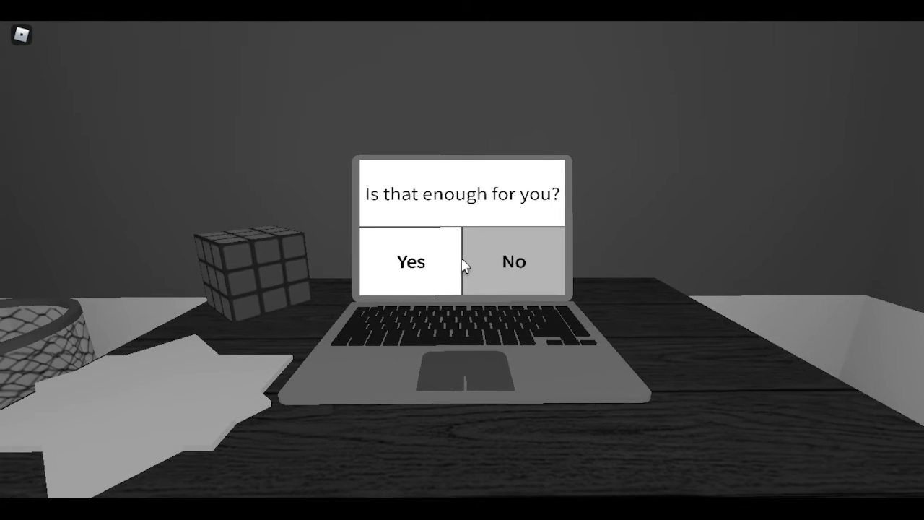
# Answer No to 'Is that enough', Yes to REALLY?, No to ending now, then the bravery question
pyautogui.click(514, 261)
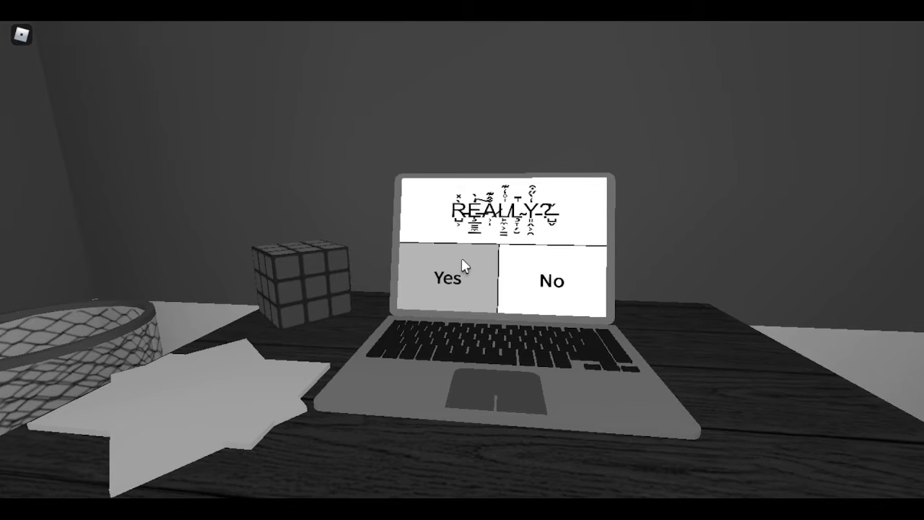
pyautogui.click(446, 280)
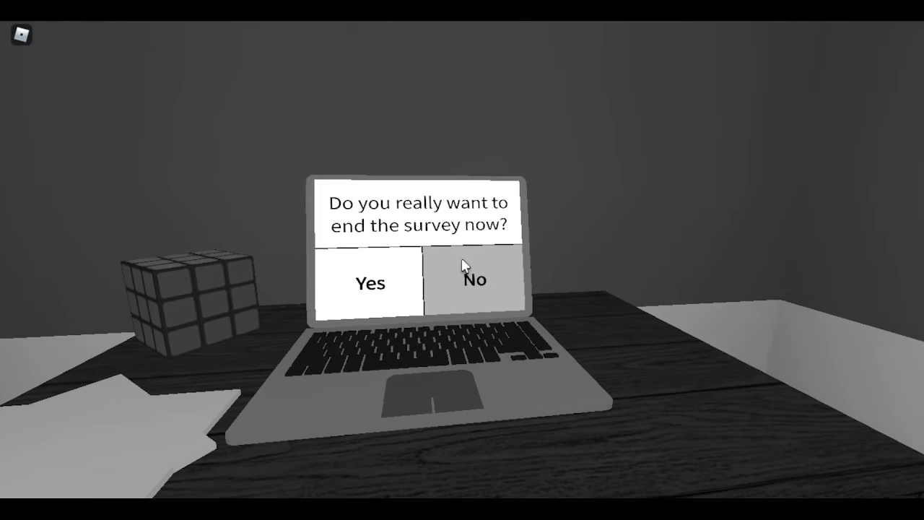
pyautogui.click(475, 281)
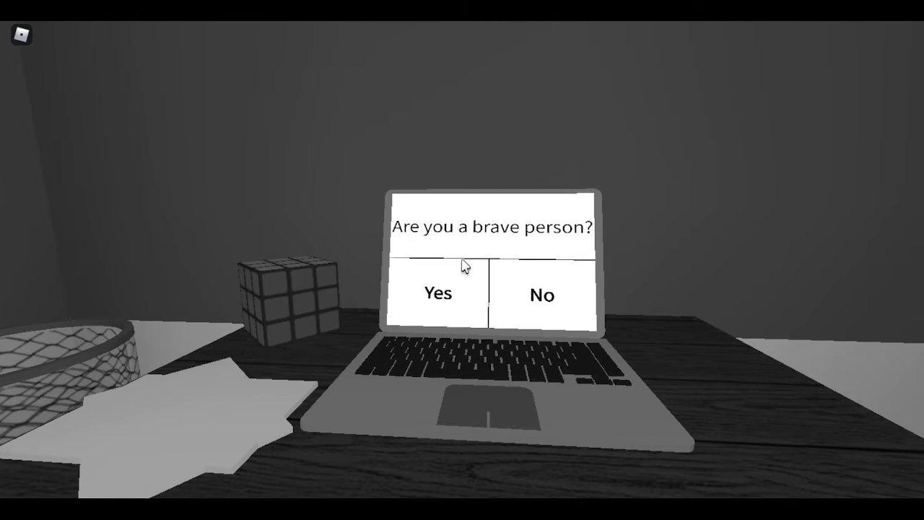
pyautogui.click(540, 294)
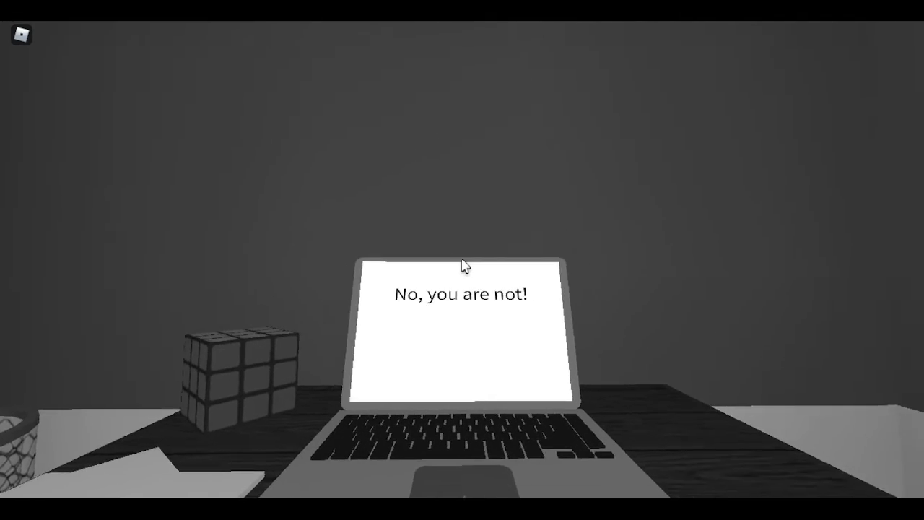